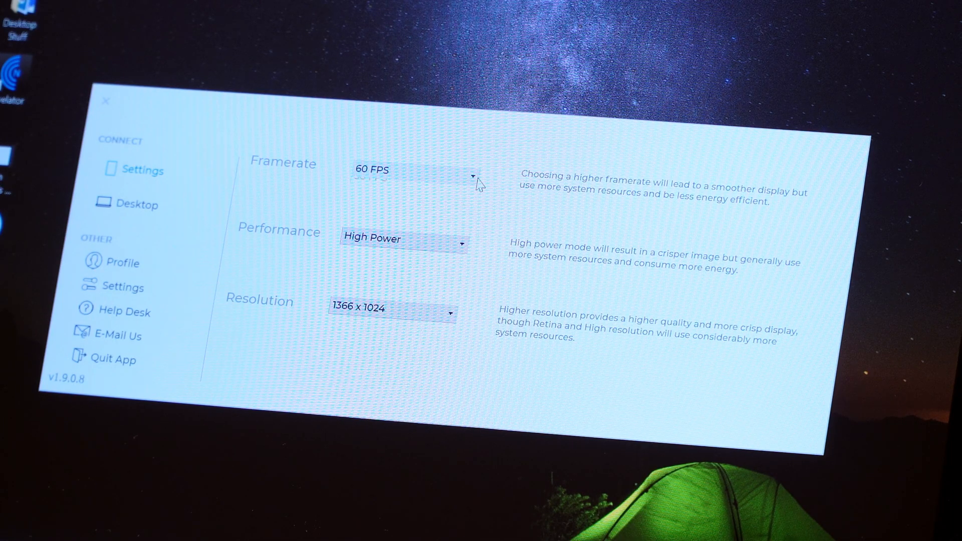
- Keep Duet at 60 FPS and 1366x1024, then drag display 2 left of display 1
left_click(471, 176)
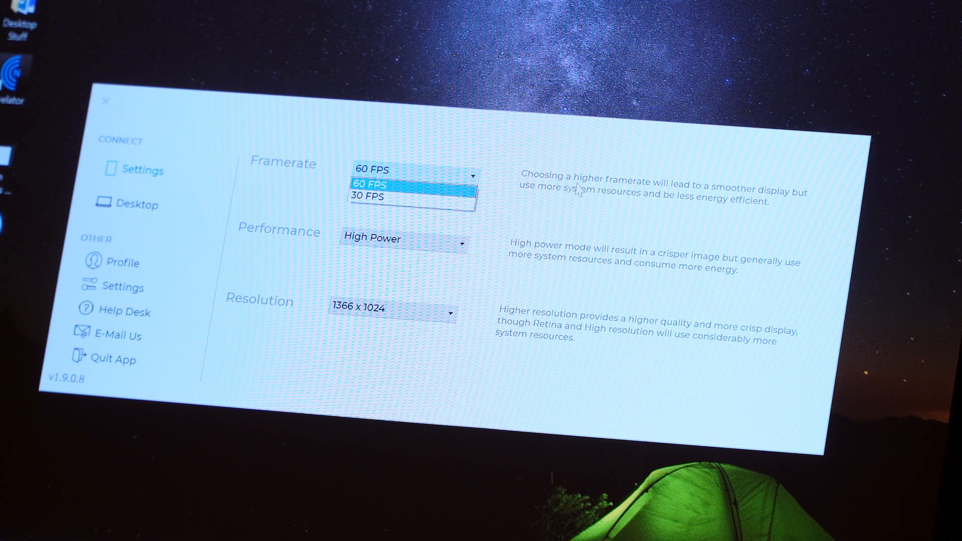
mouse_move(693, 203)
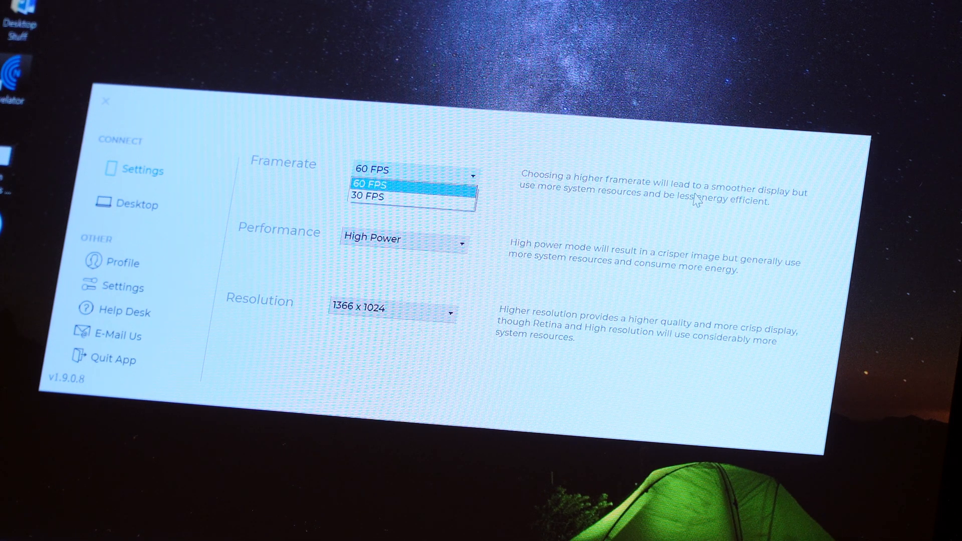
mouse_move(581, 209)
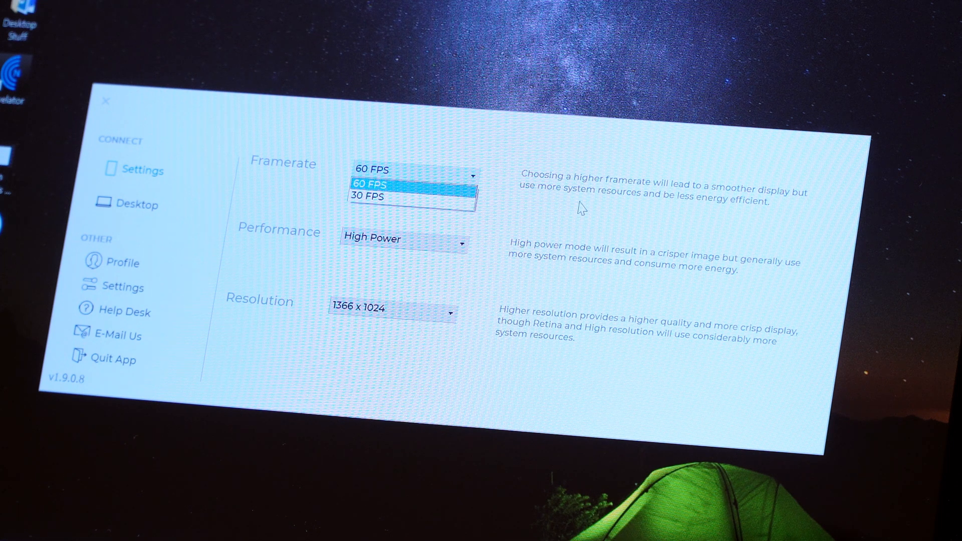
mouse_move(624, 213)
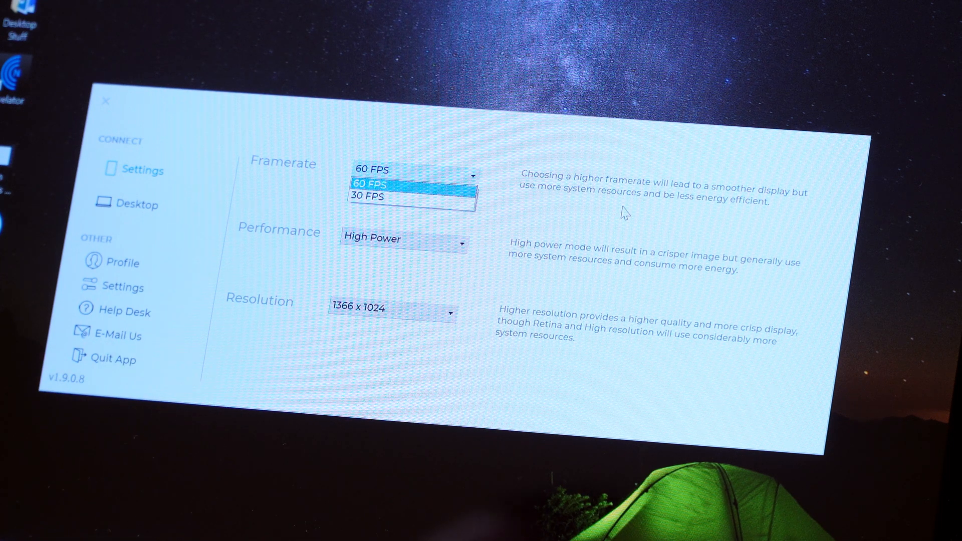
left_click(378, 182)
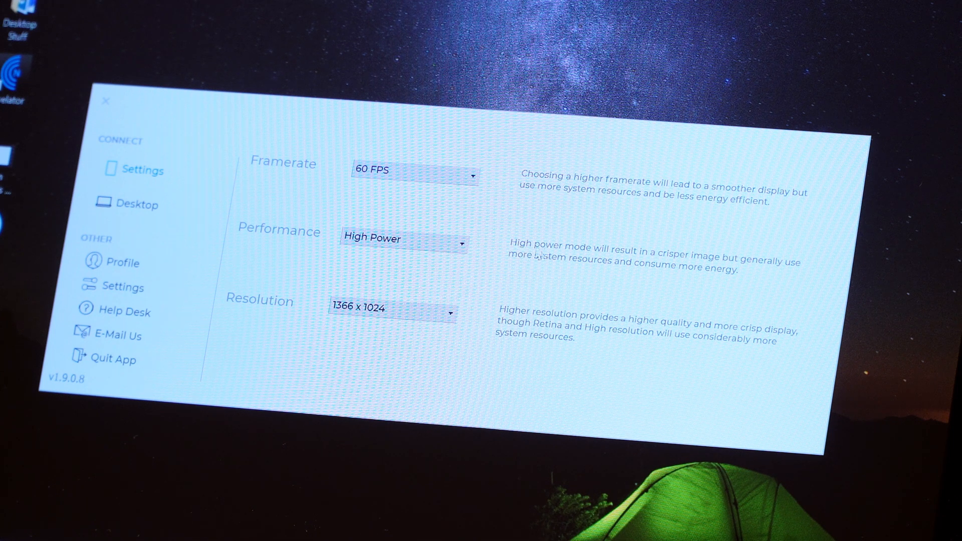
mouse_move(708, 265)
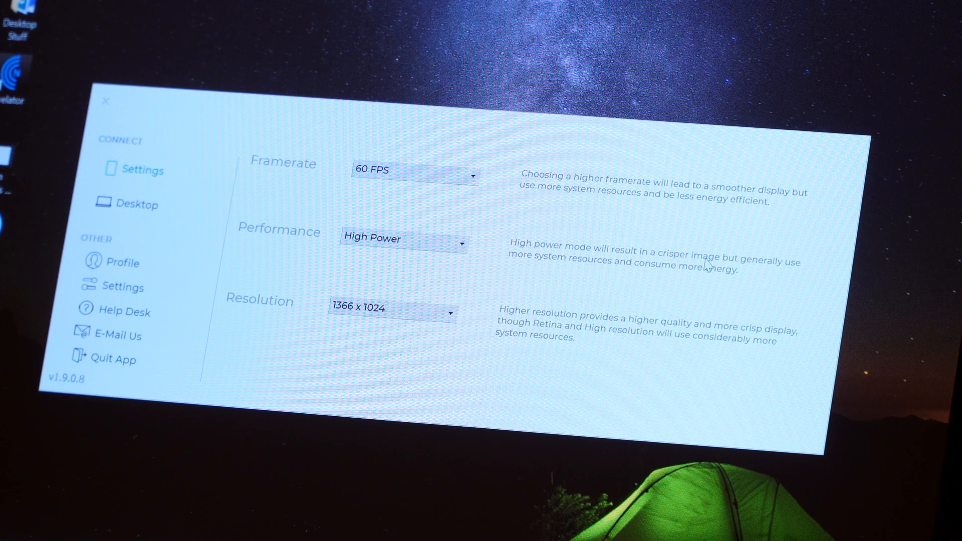
mouse_move(598, 279)
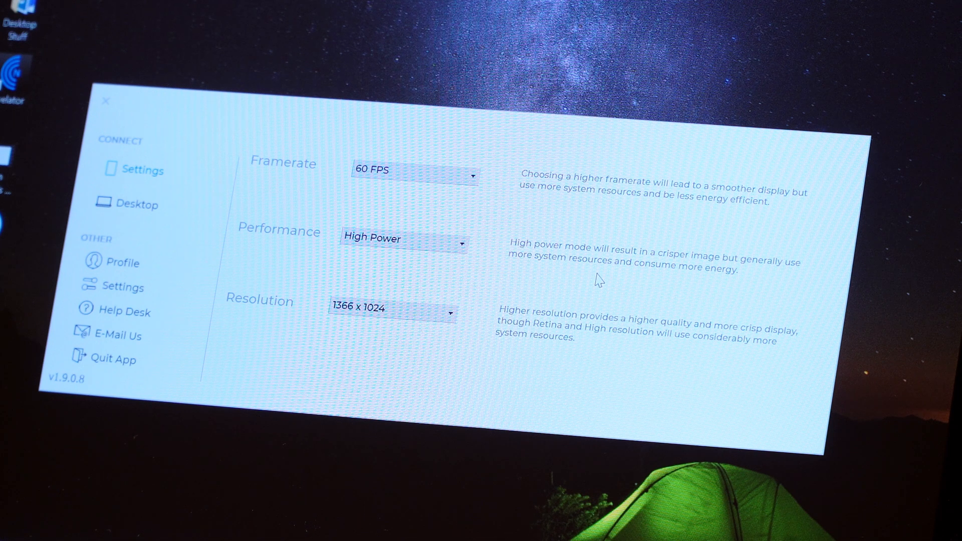
left_click(401, 238)
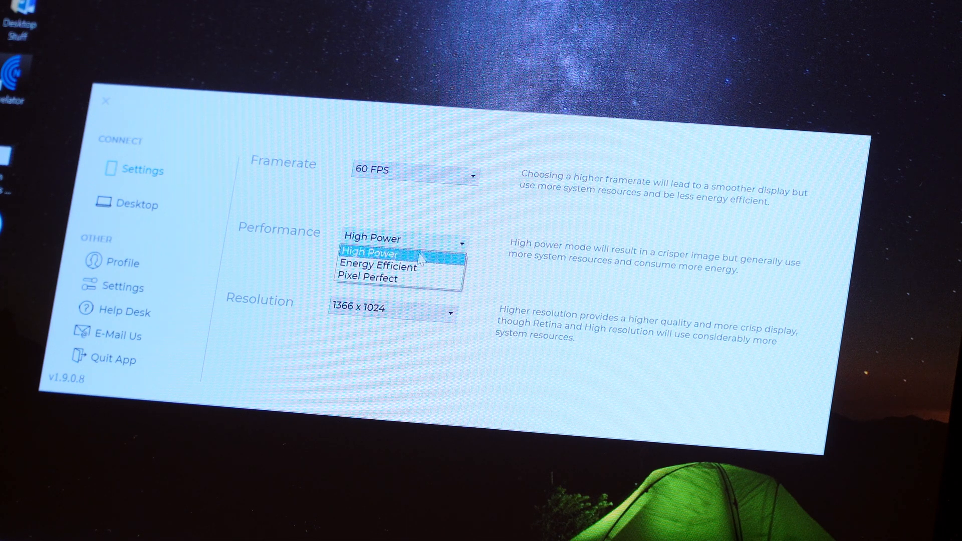
mouse_move(369, 278)
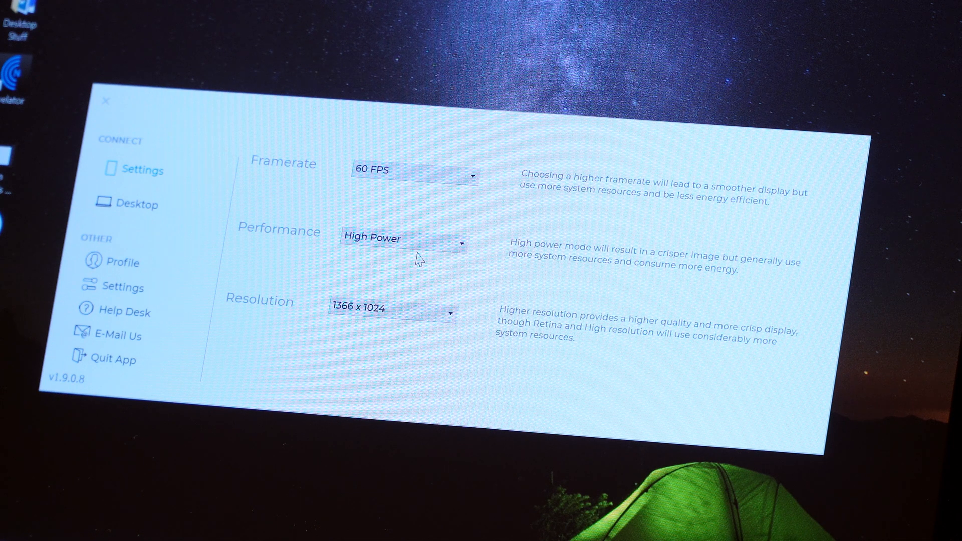
mouse_move(448, 314)
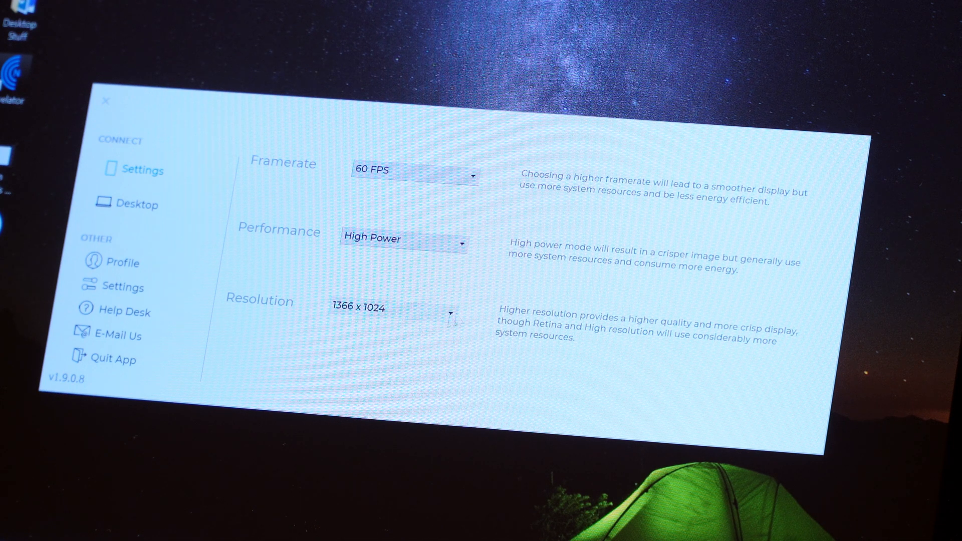
mouse_move(607, 331)
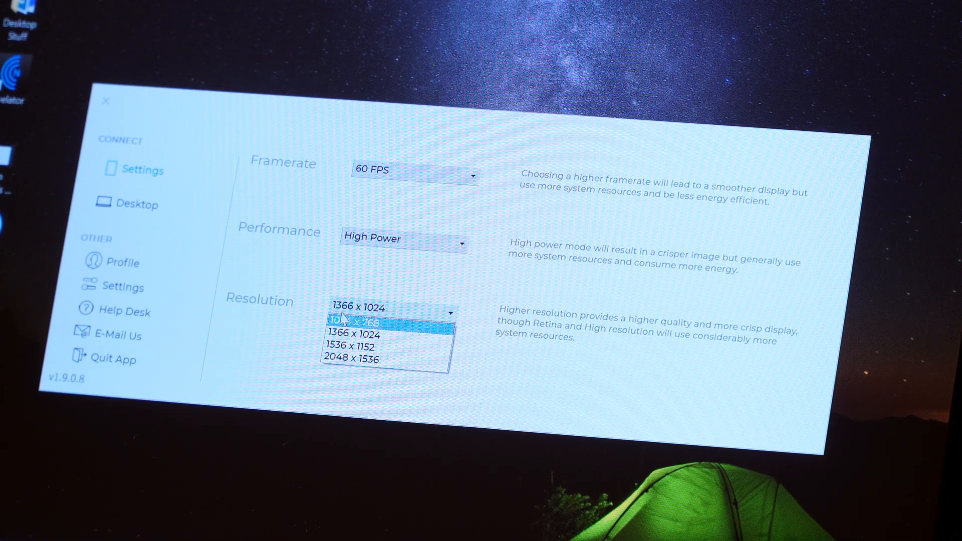
mouse_move(368, 318)
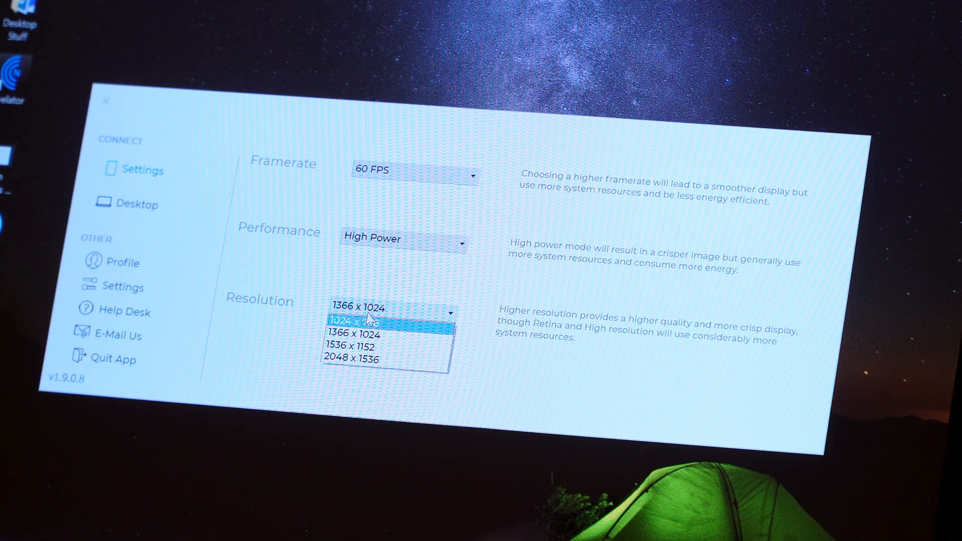
left_click(357, 334)
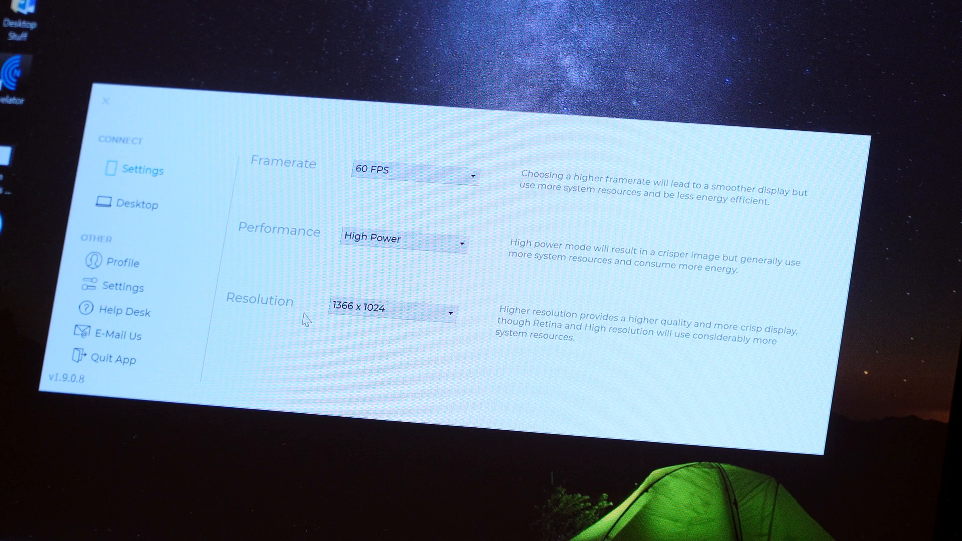
mouse_move(377, 423)
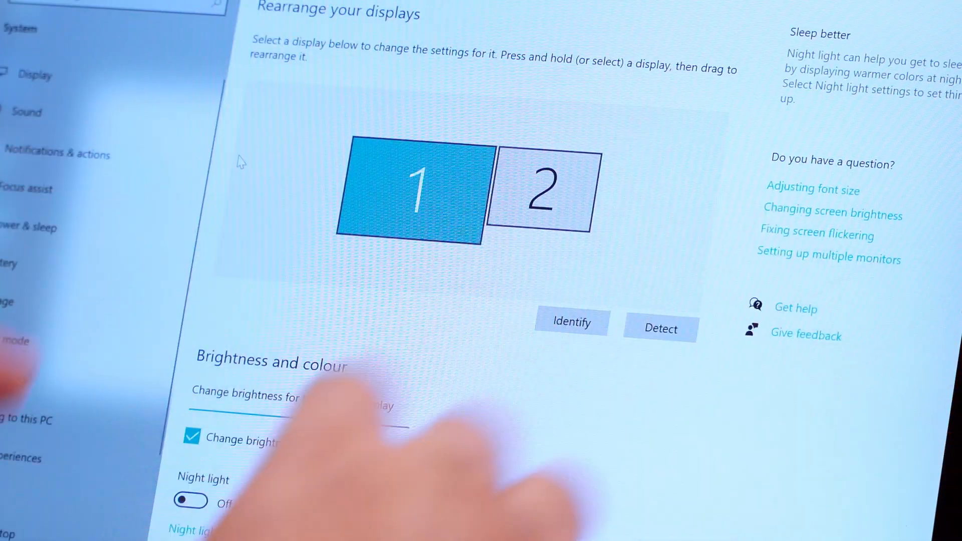
left_click(540, 186)
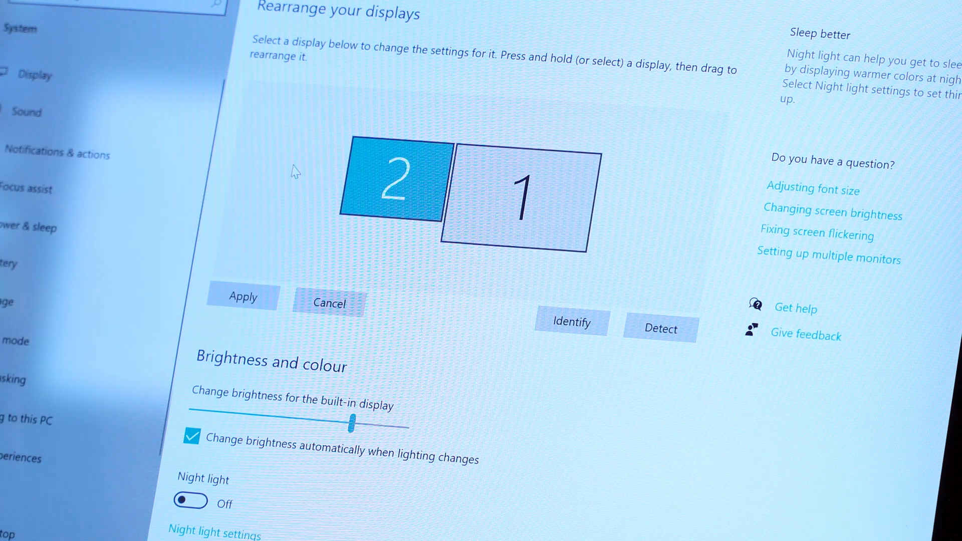
mouse_move(316, 289)
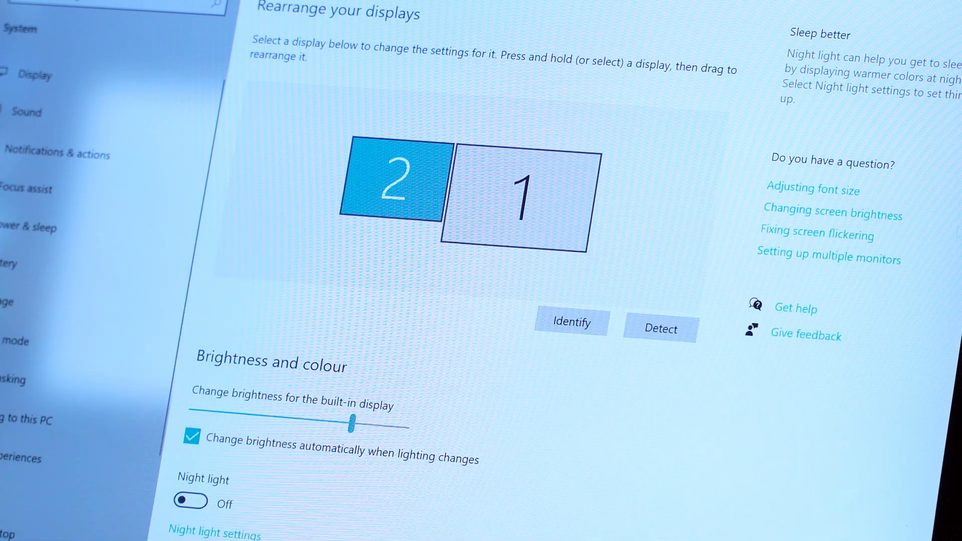
mouse_move(644, 191)
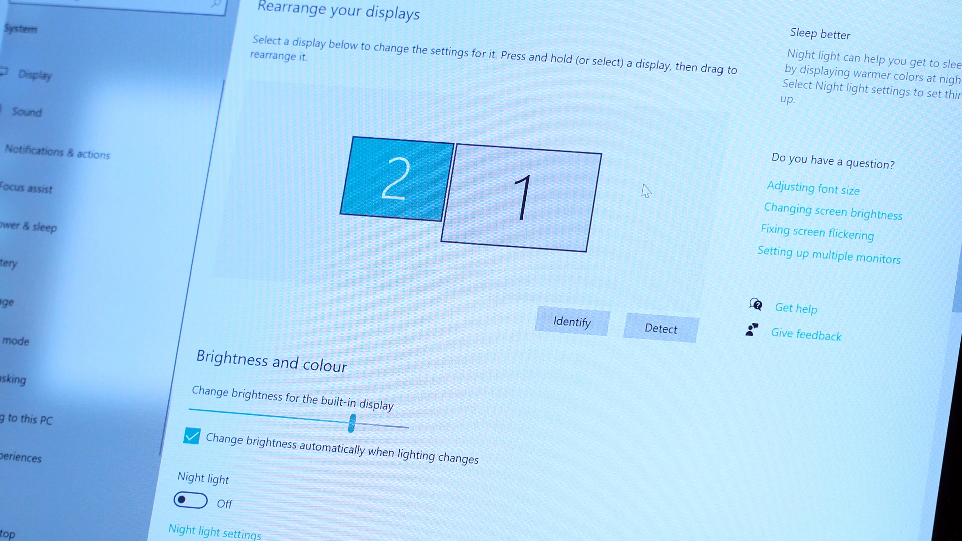